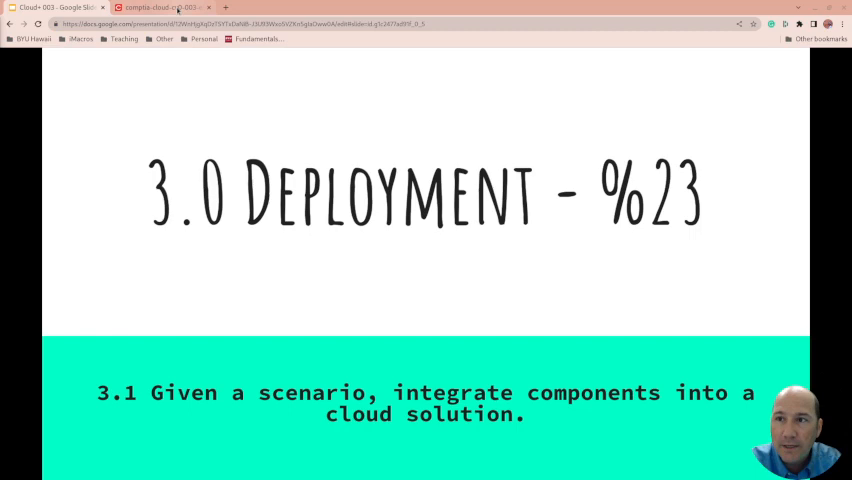
# Show the CompTIA exam objectives PDF at the 3.0 Deployment page.
pyautogui.click(160, 8)
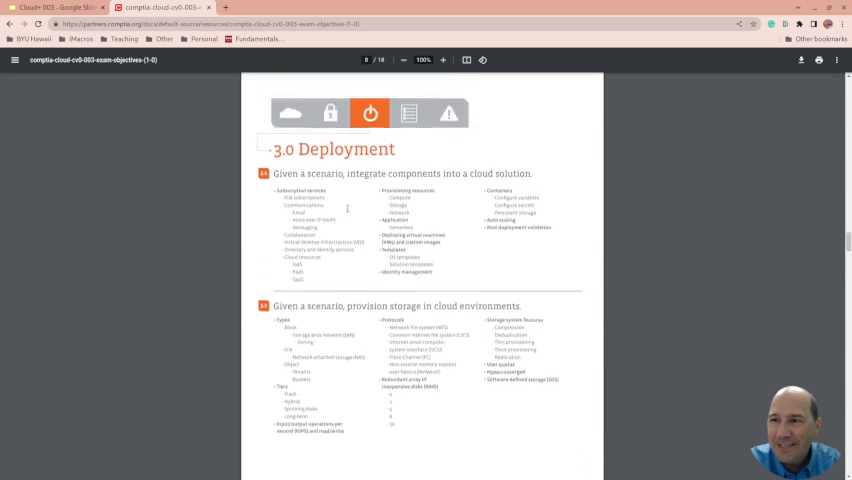
# Scroll back up within the exam objectives document.
pyautogui.scroll(3)
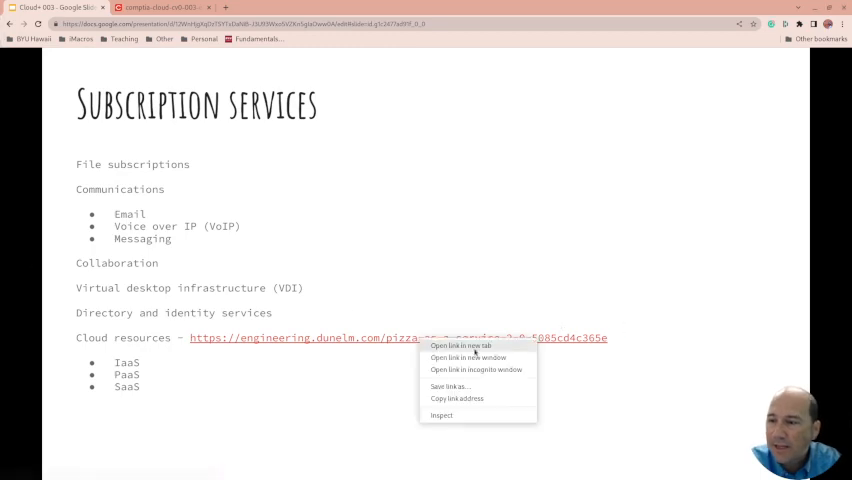
# Open the Cloud resources link in a new tab and read down the Pizza as a Service 2.0 article to its diagram.
pyautogui.click(458, 346)
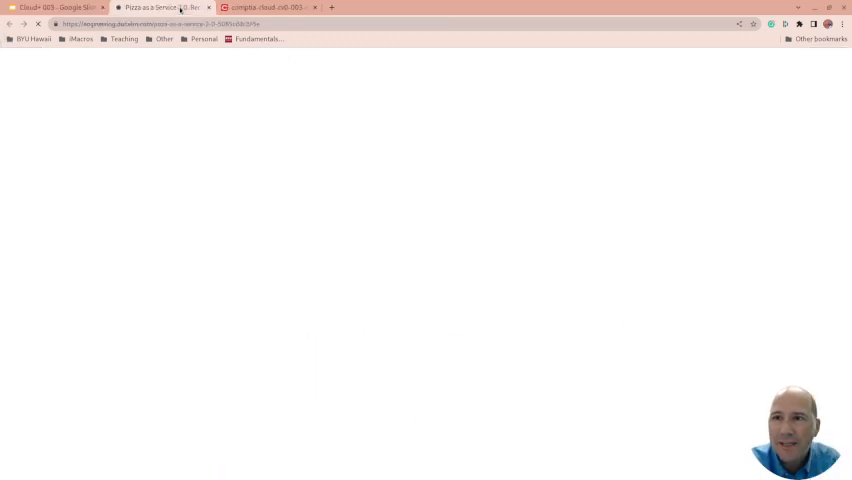
pyautogui.click(164, 8)
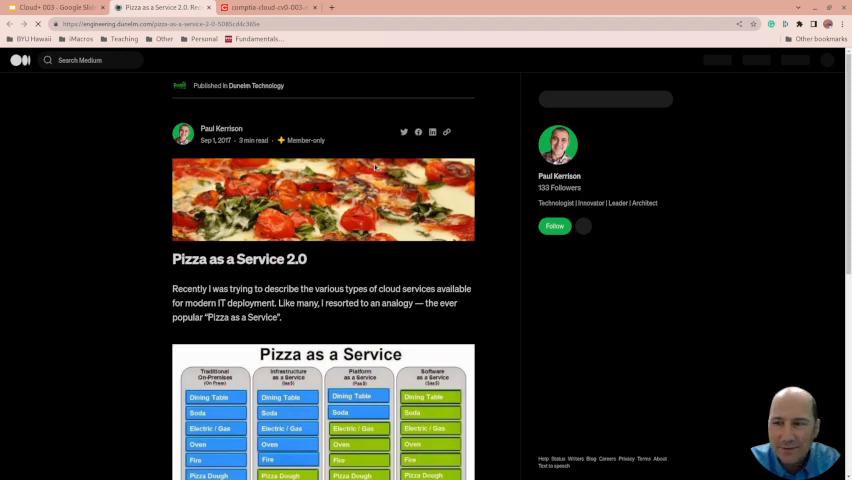
pyautogui.scroll(-3)
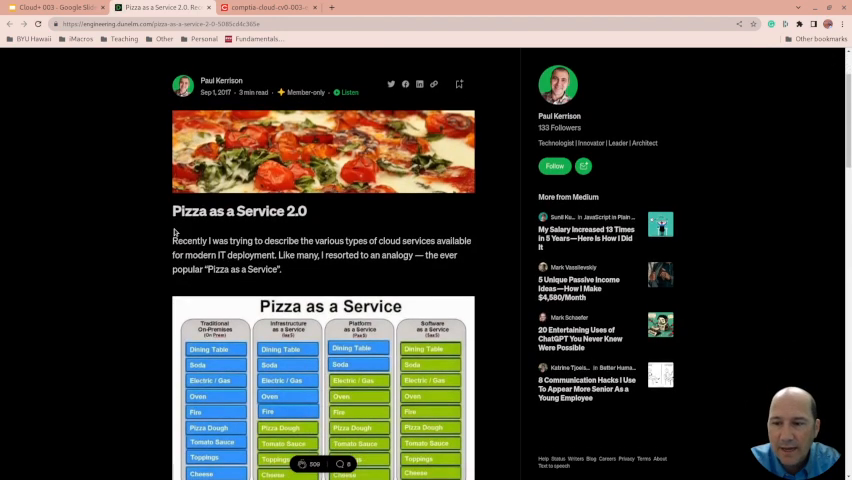
pyautogui.scroll(-3)
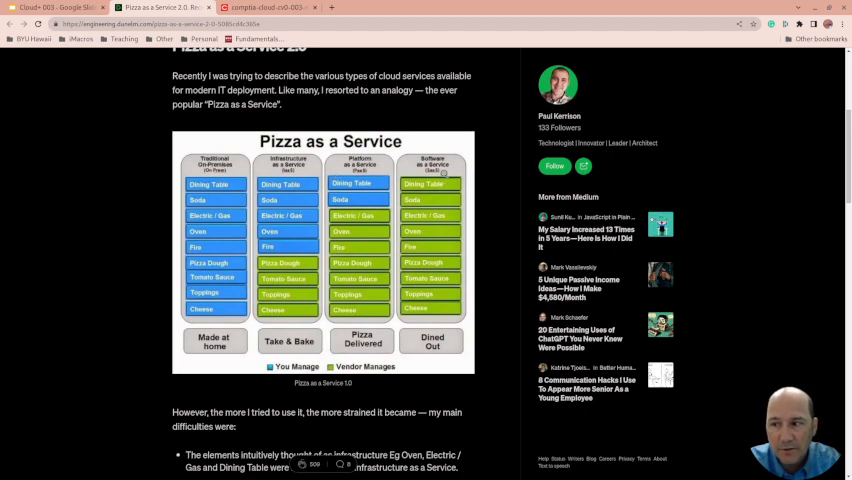
pyautogui.scroll(-3)
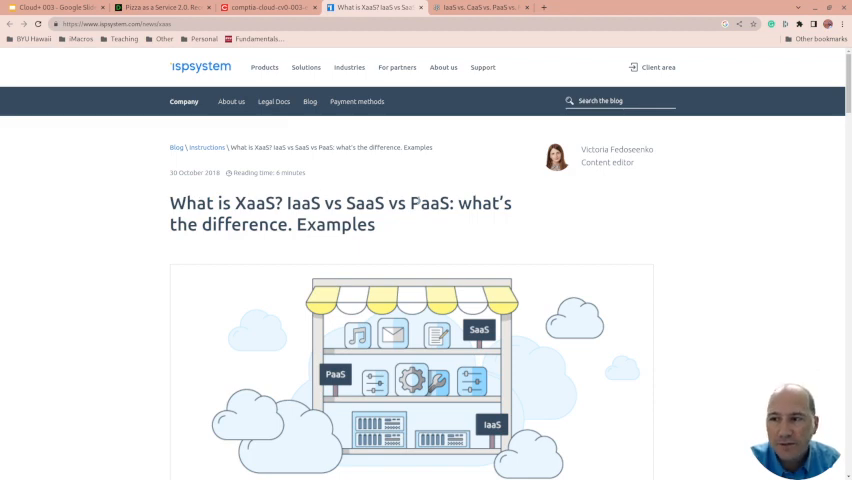
# Scroll the ispsystem article to the on-premises through SaaS responsibilities comparison table.
pyautogui.scroll(-3)
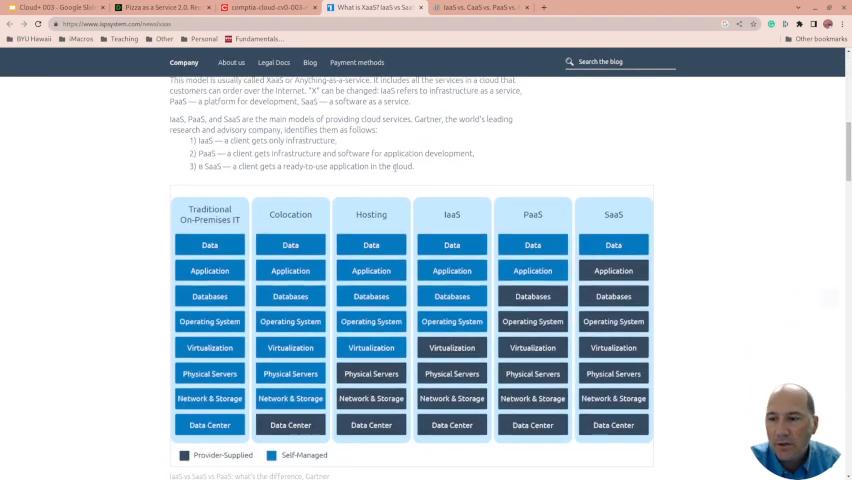
pyautogui.scroll(-3)
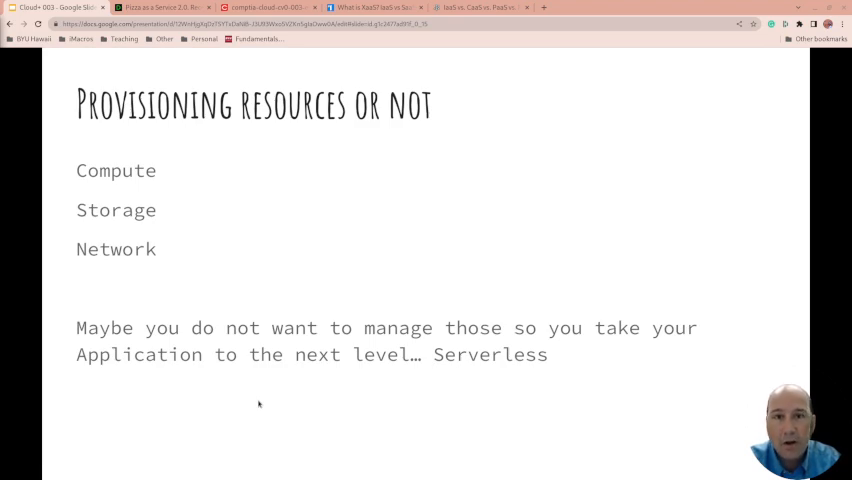
pyautogui.moveTo(508, 370)
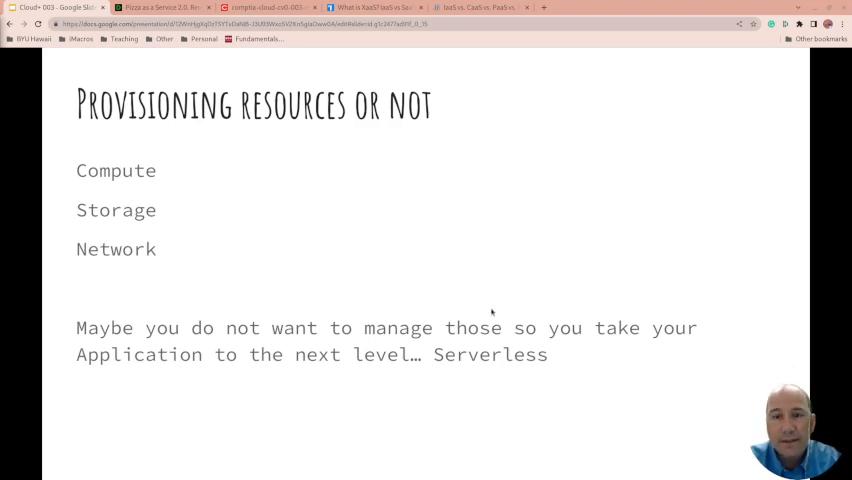
pyautogui.moveTo(194, 246)
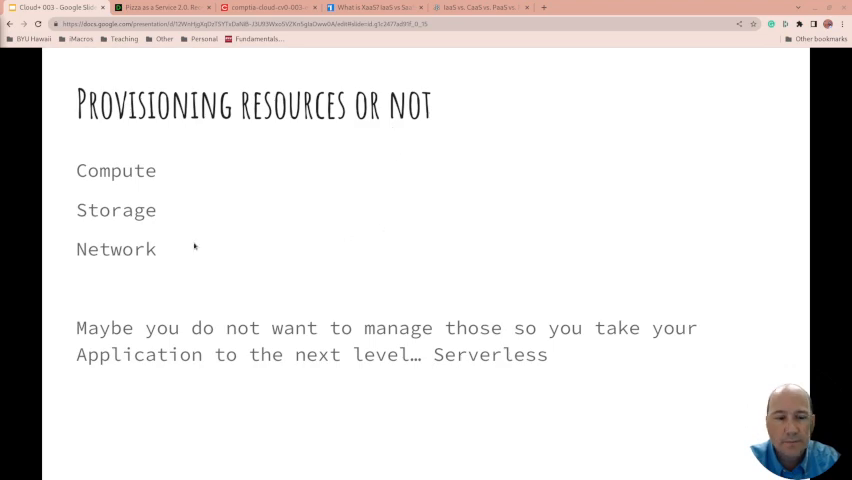